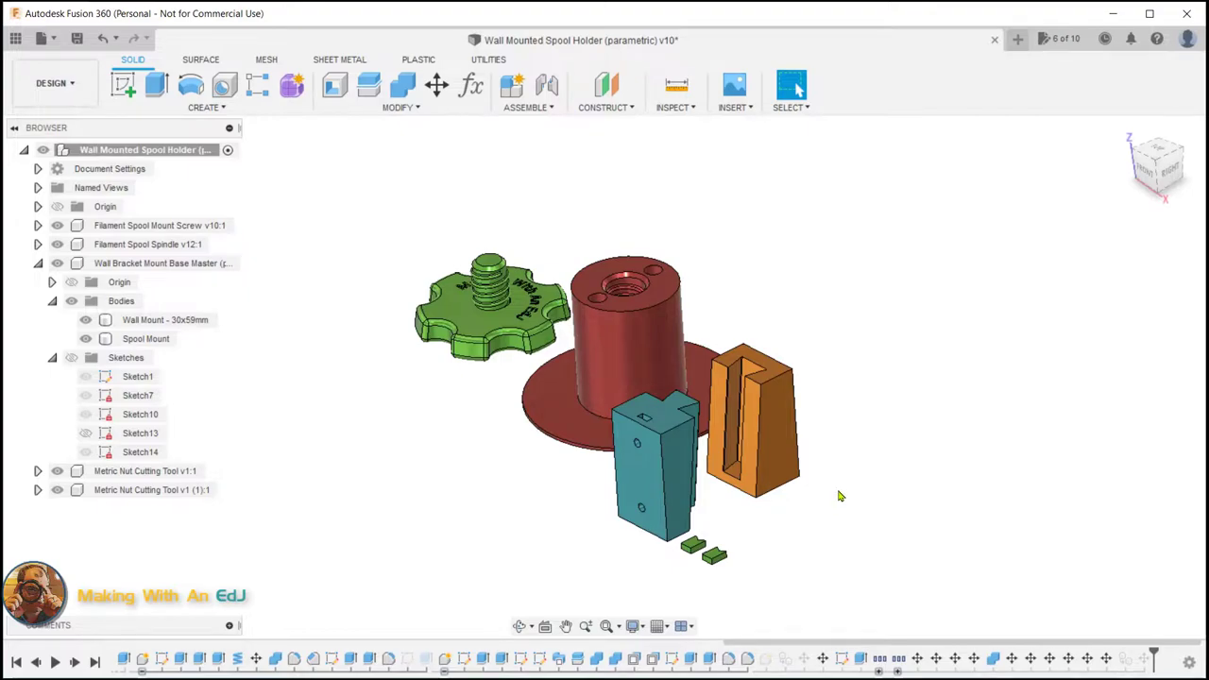
{"action": "mouse_move", "coordinate": [823, 506]}
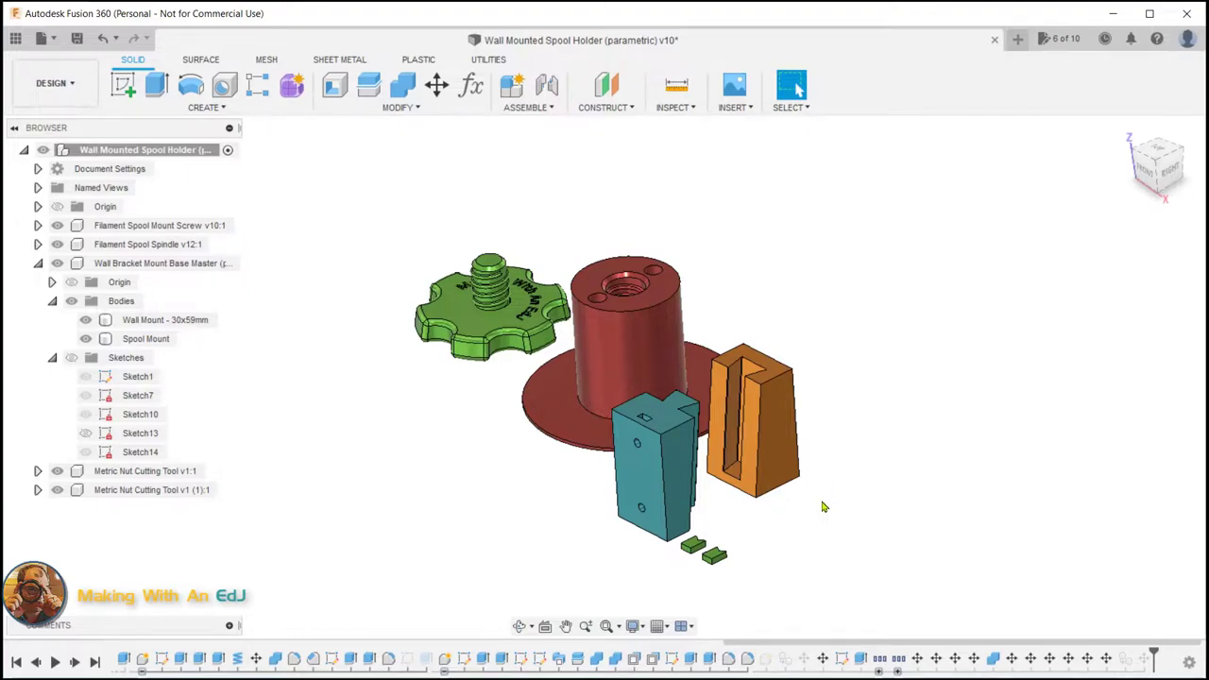
Step: Identify the Wall Mount and Spool Mount bodies in the browser before rolling back
{"action": "left_click", "coordinate": [166, 319]}
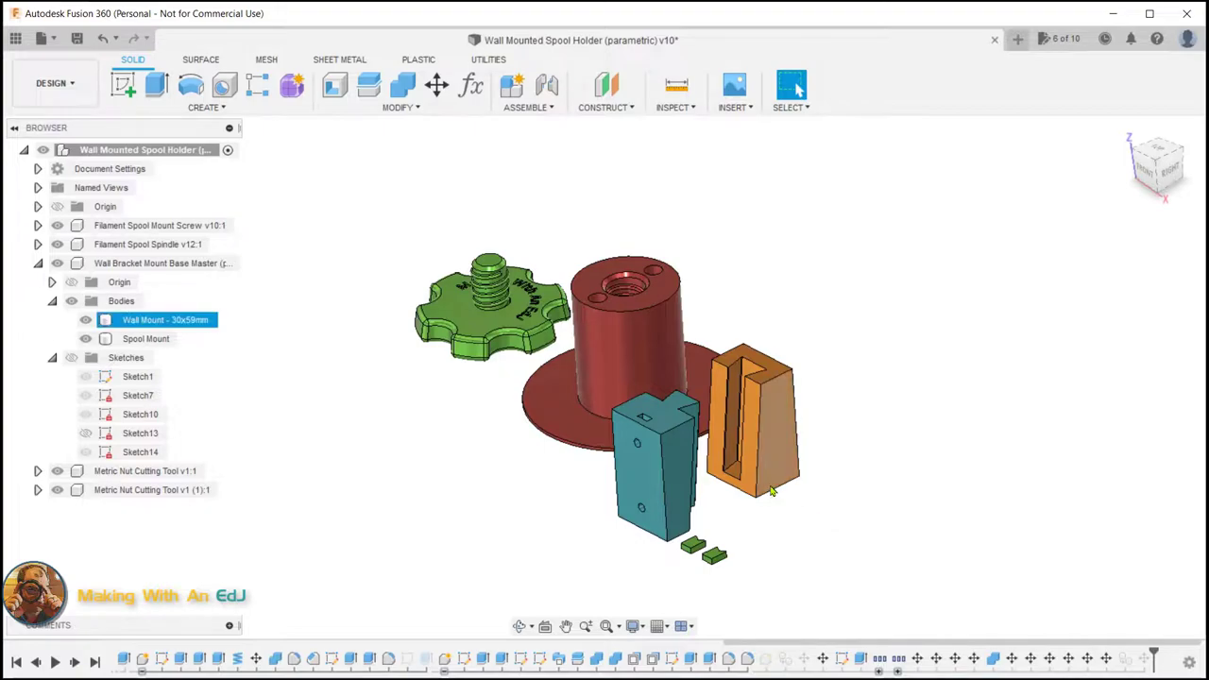
{"action": "left_click", "coordinate": [167, 319]}
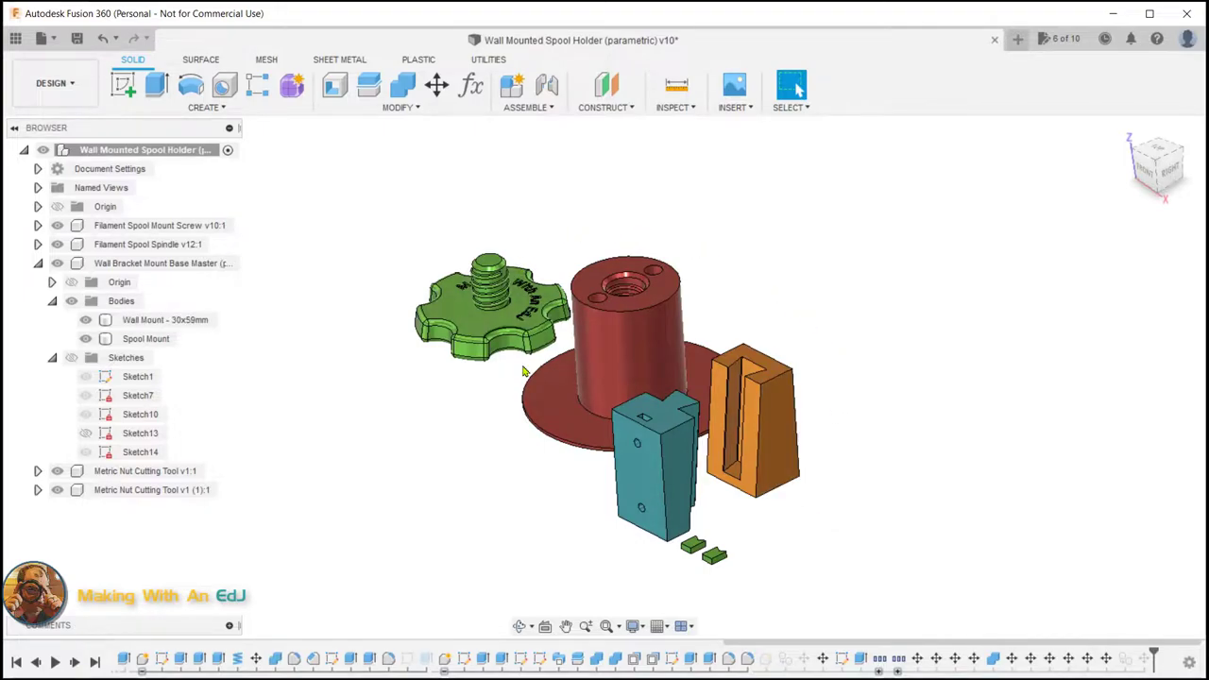
{"action": "mouse_move", "coordinate": [483, 502]}
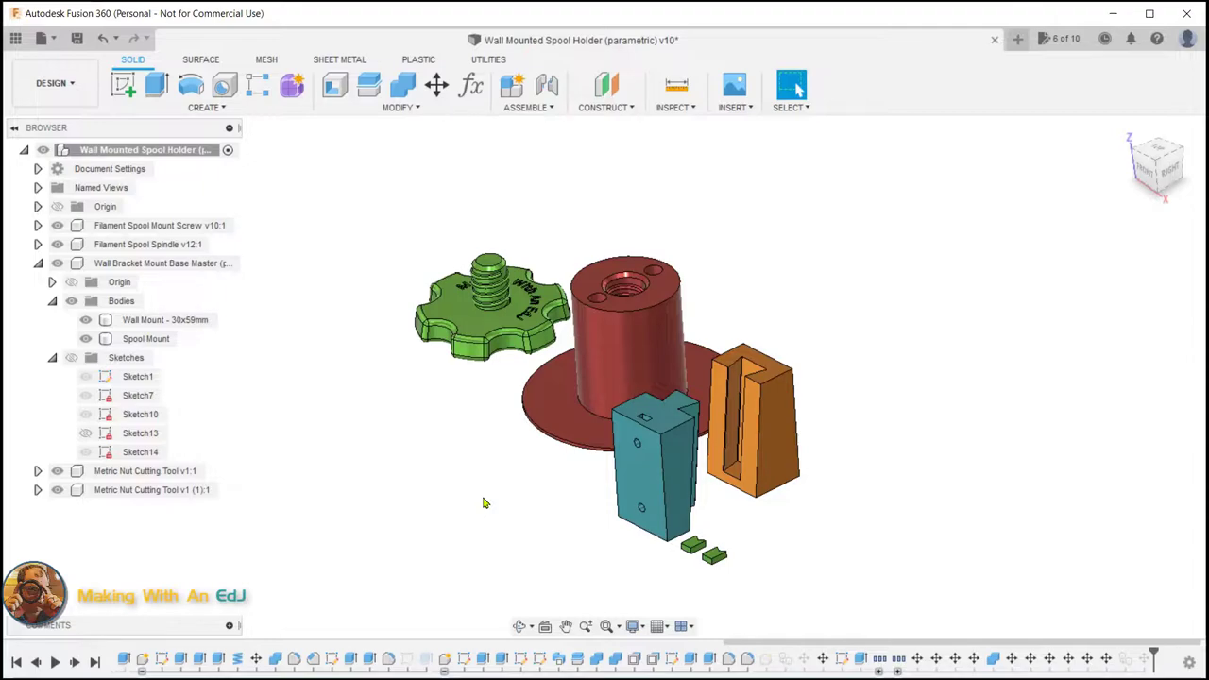
{"action": "mouse_move", "coordinate": [880, 507]}
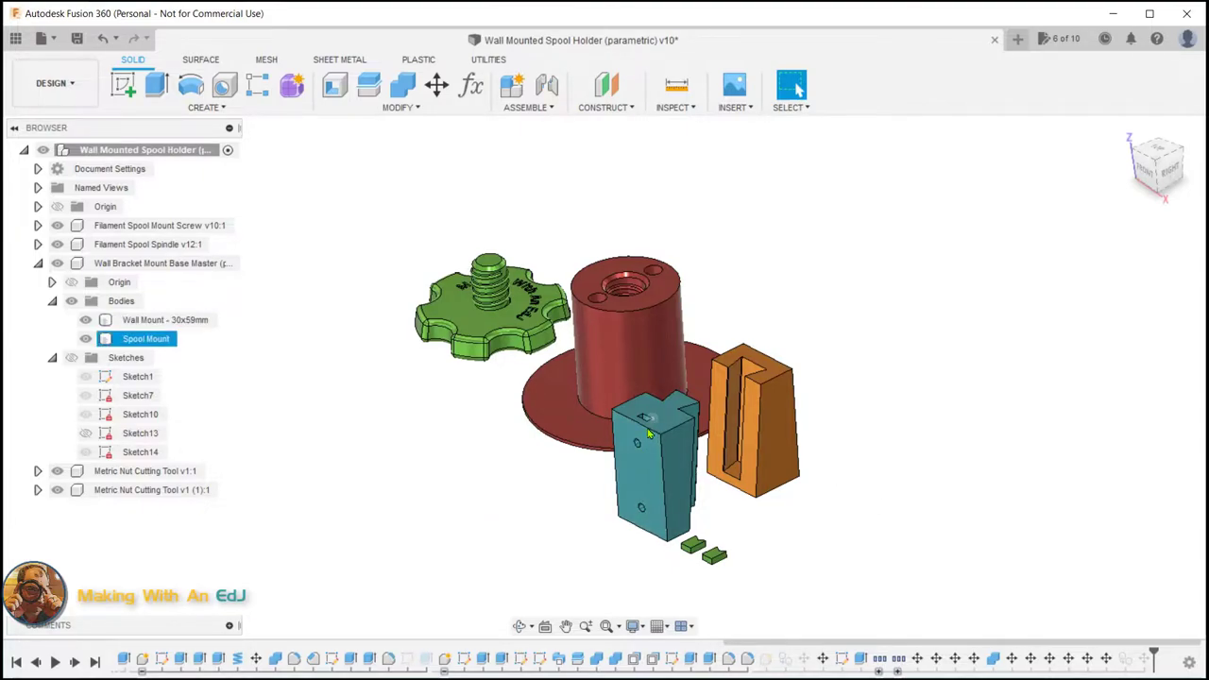
{"action": "mouse_move", "coordinate": [644, 449]}
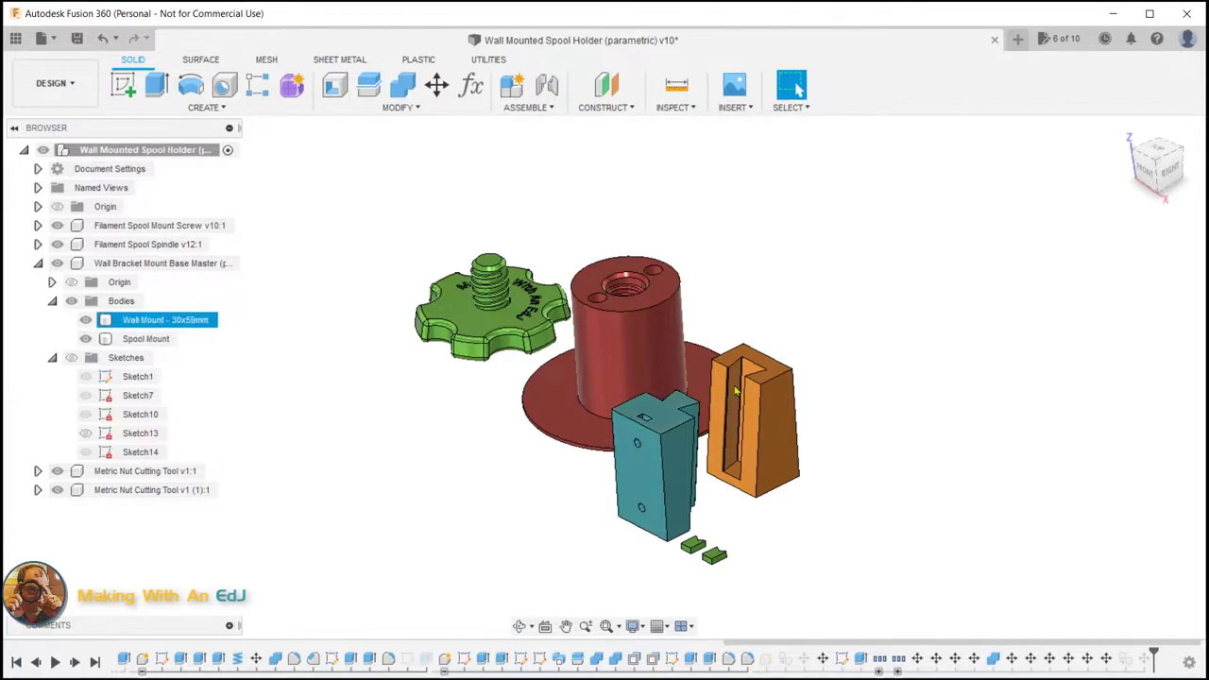
{"action": "left_click", "coordinate": [145, 338]}
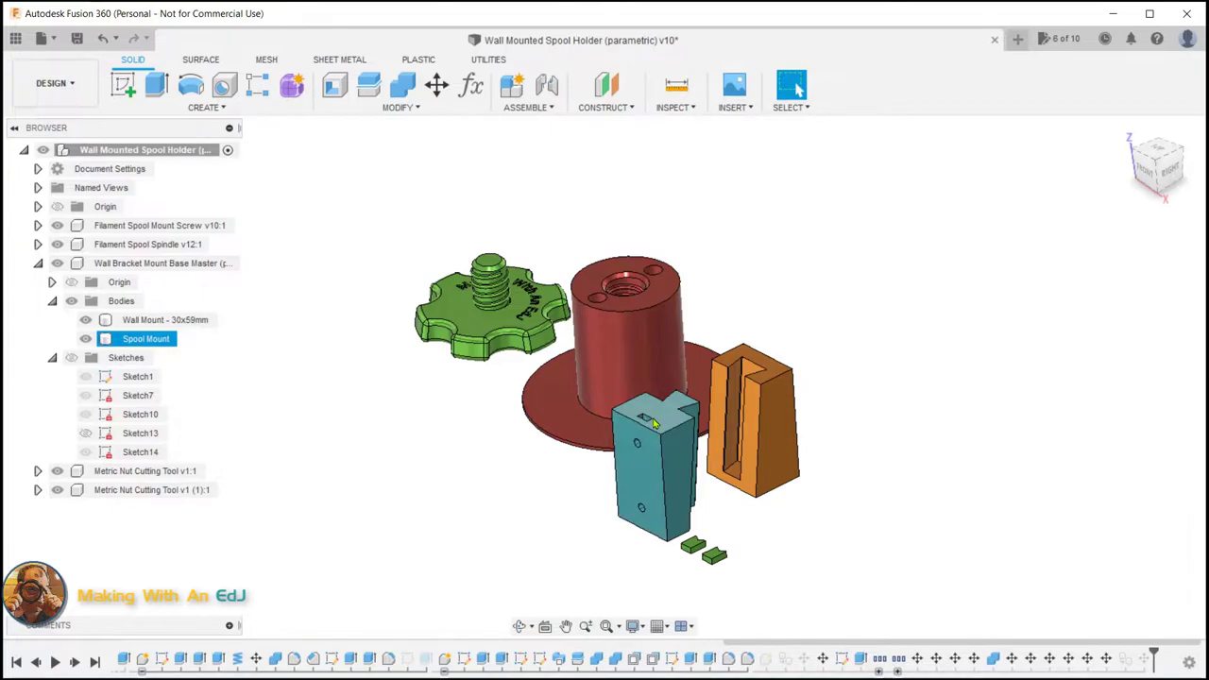
{"action": "mouse_move", "coordinate": [638, 455]}
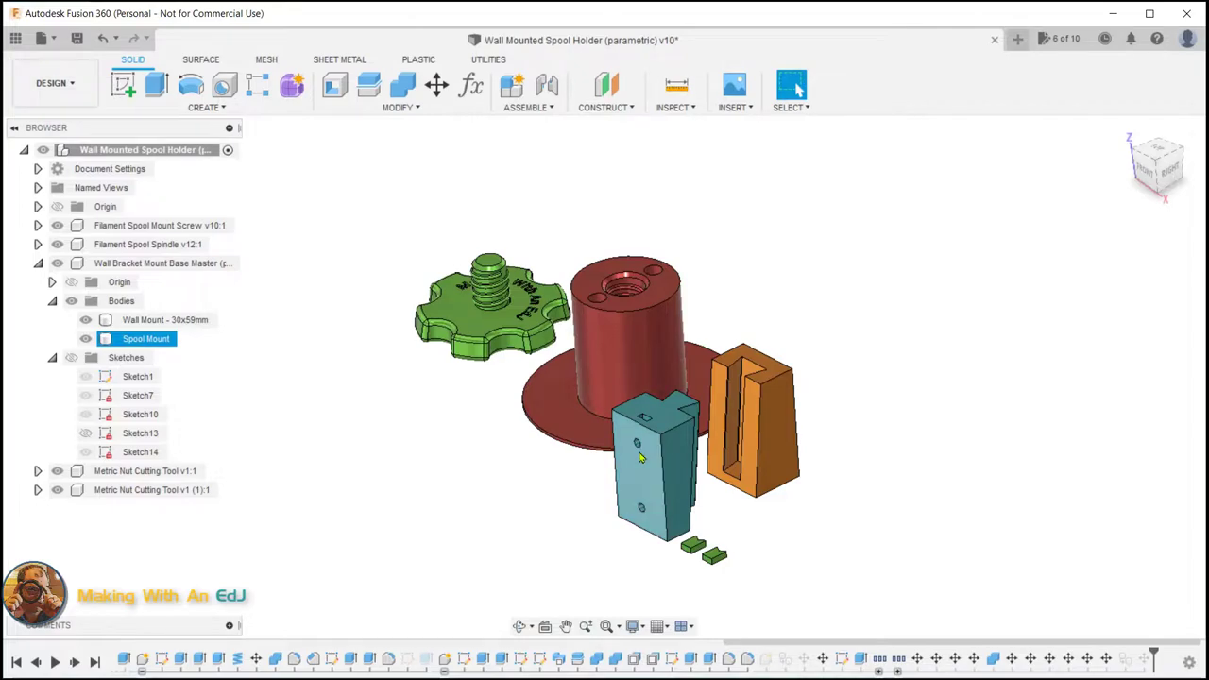
{"action": "mouse_move", "coordinate": [646, 488]}
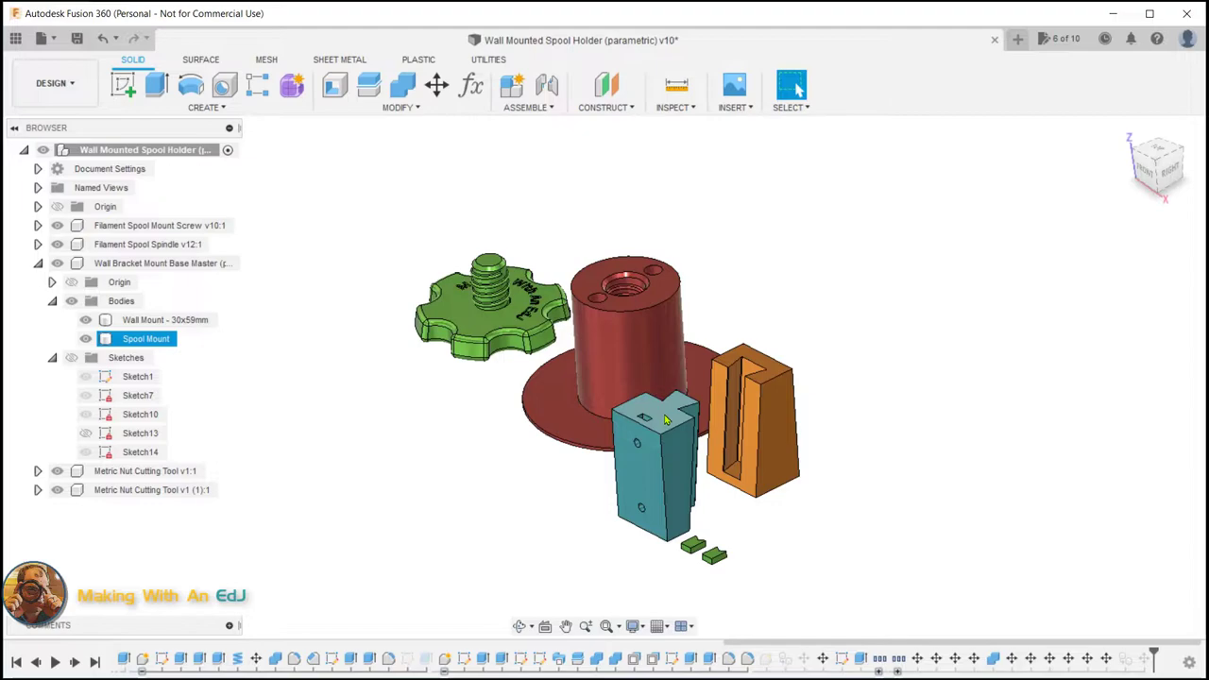
{"action": "mouse_move", "coordinate": [653, 514]}
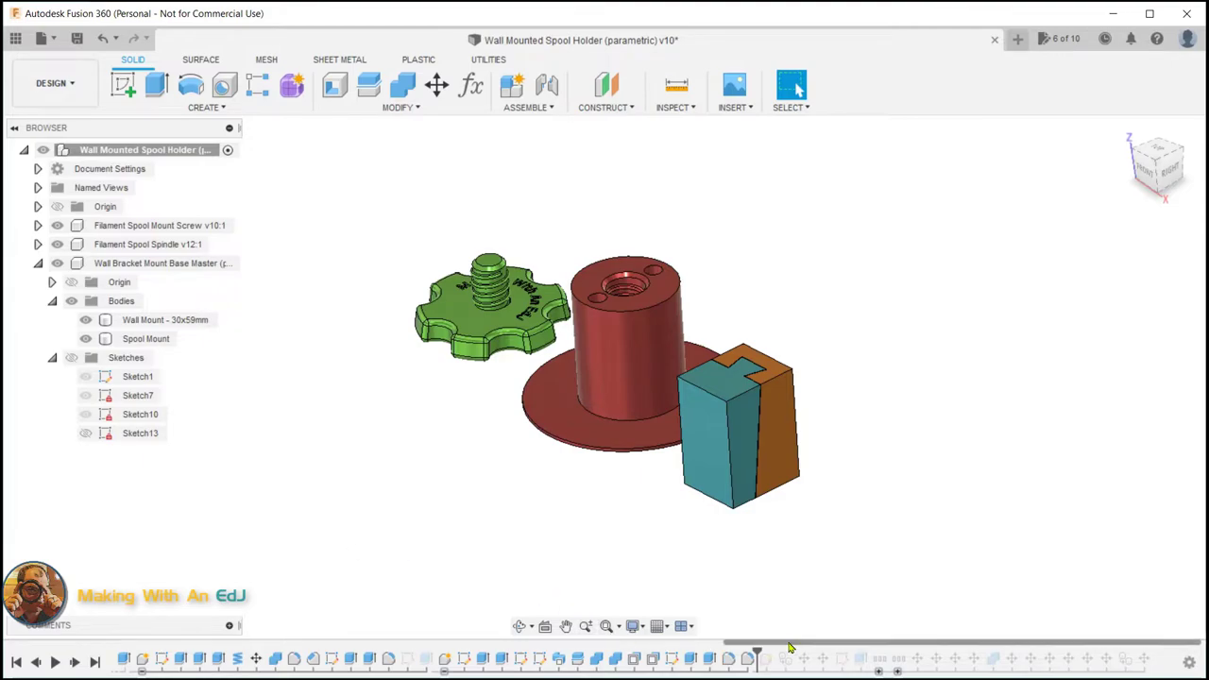
{"action": "mouse_move", "coordinate": [759, 650]}
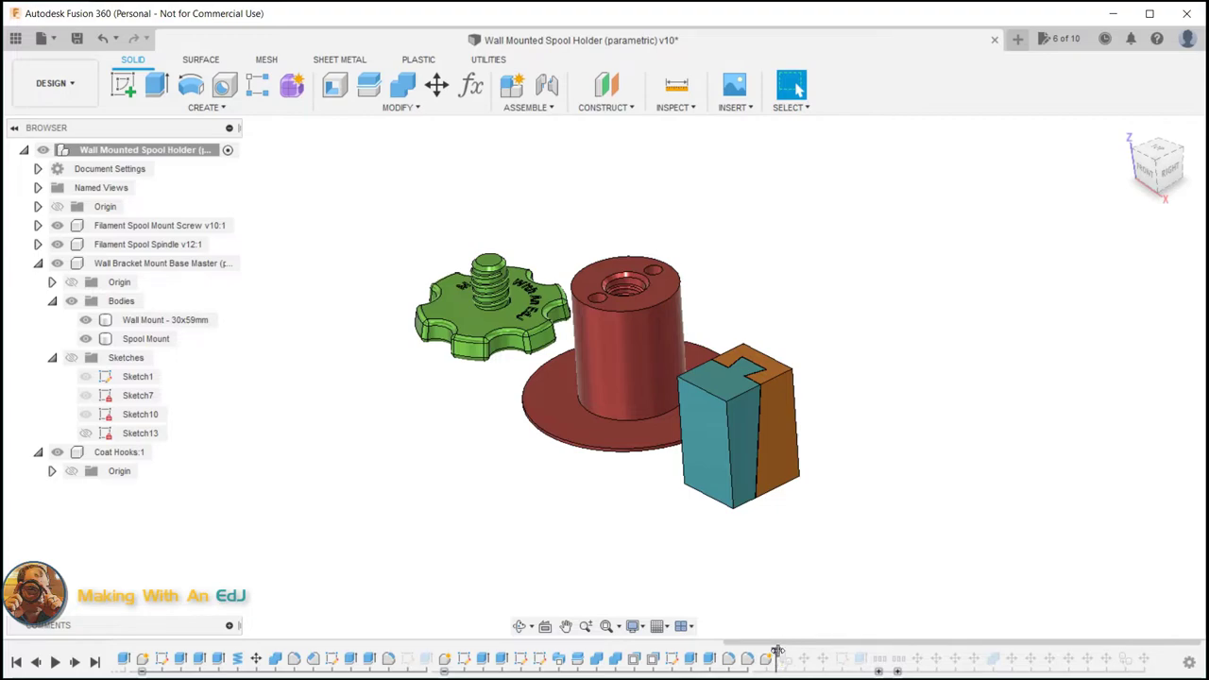
{"action": "mouse_move", "coordinate": [772, 627]}
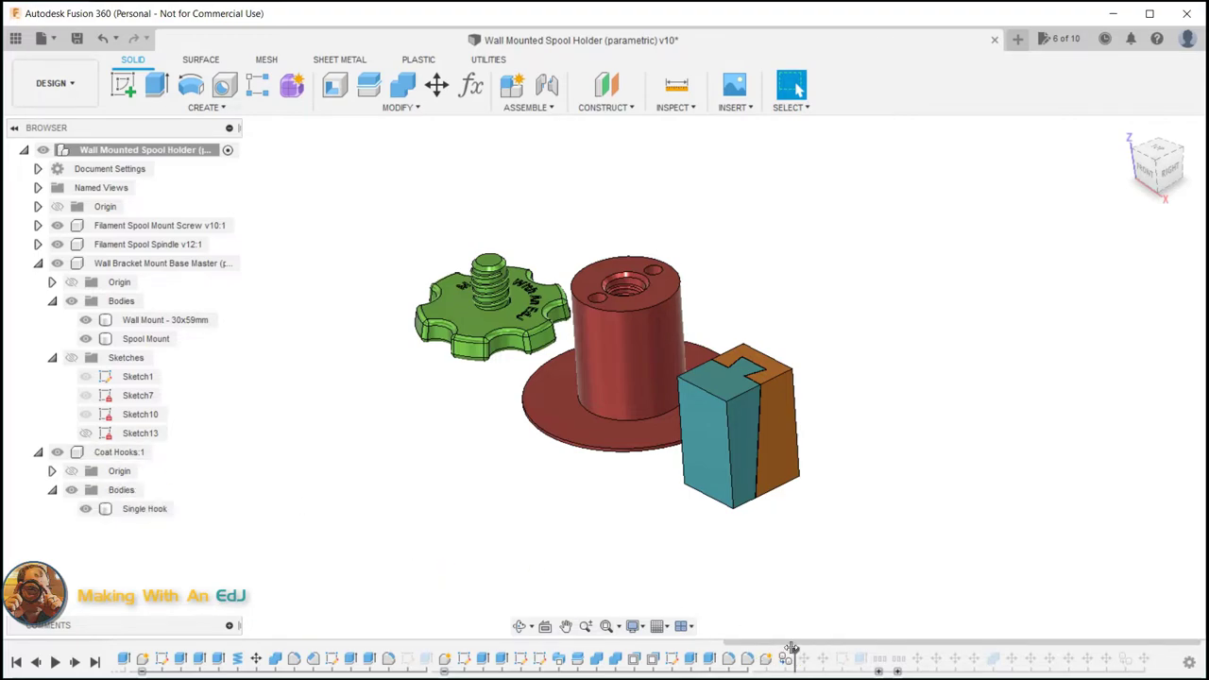
{"action": "mouse_move", "coordinate": [158, 506]}
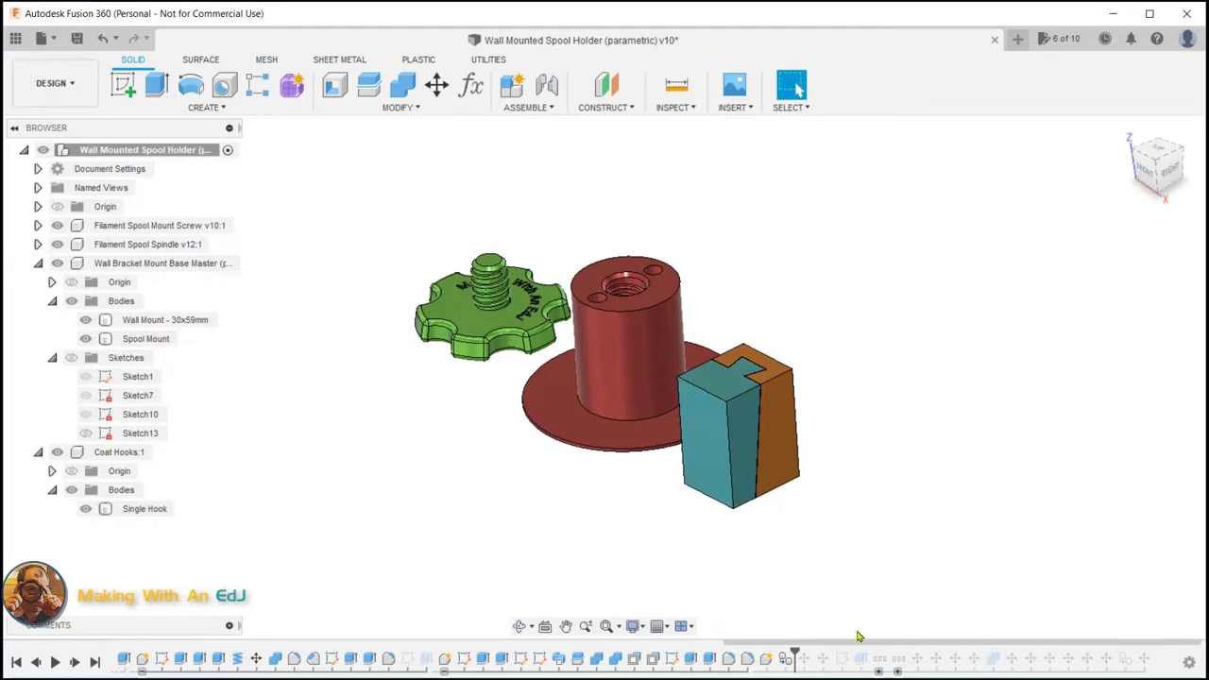
{"action": "mouse_move", "coordinate": [797, 652]}
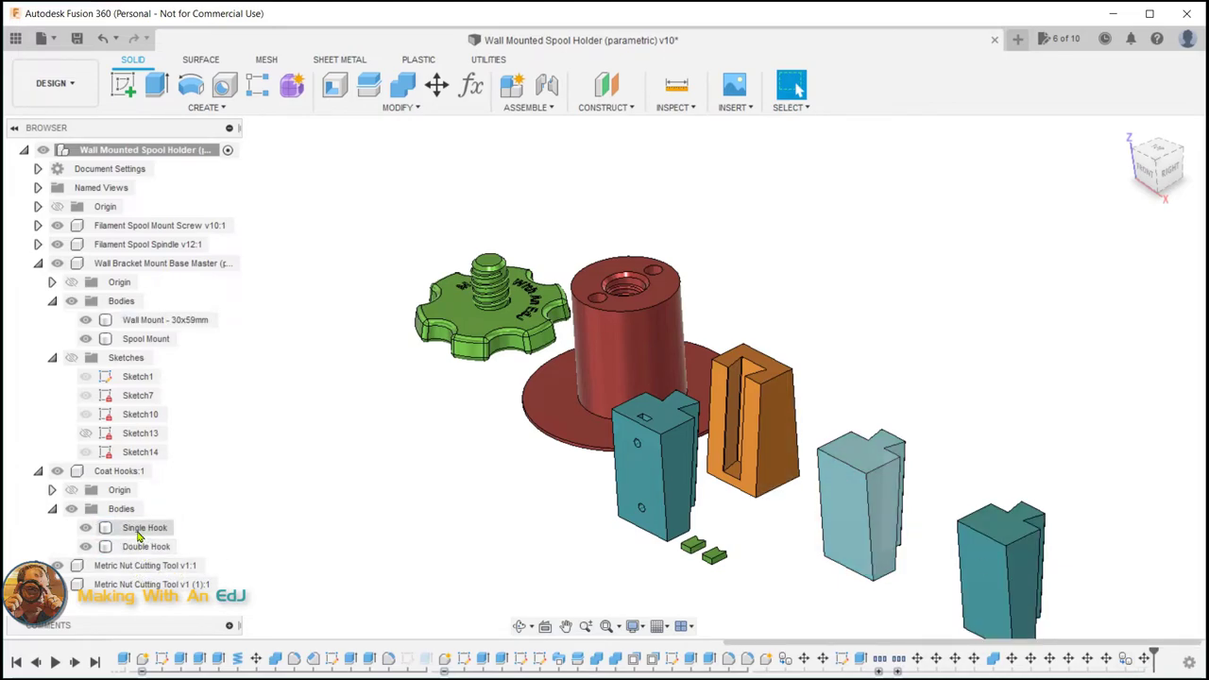
Step: Select the Single Hook body in Coat Hooks as the source for the Double Hook copy
{"action": "left_click", "coordinate": [147, 546]}
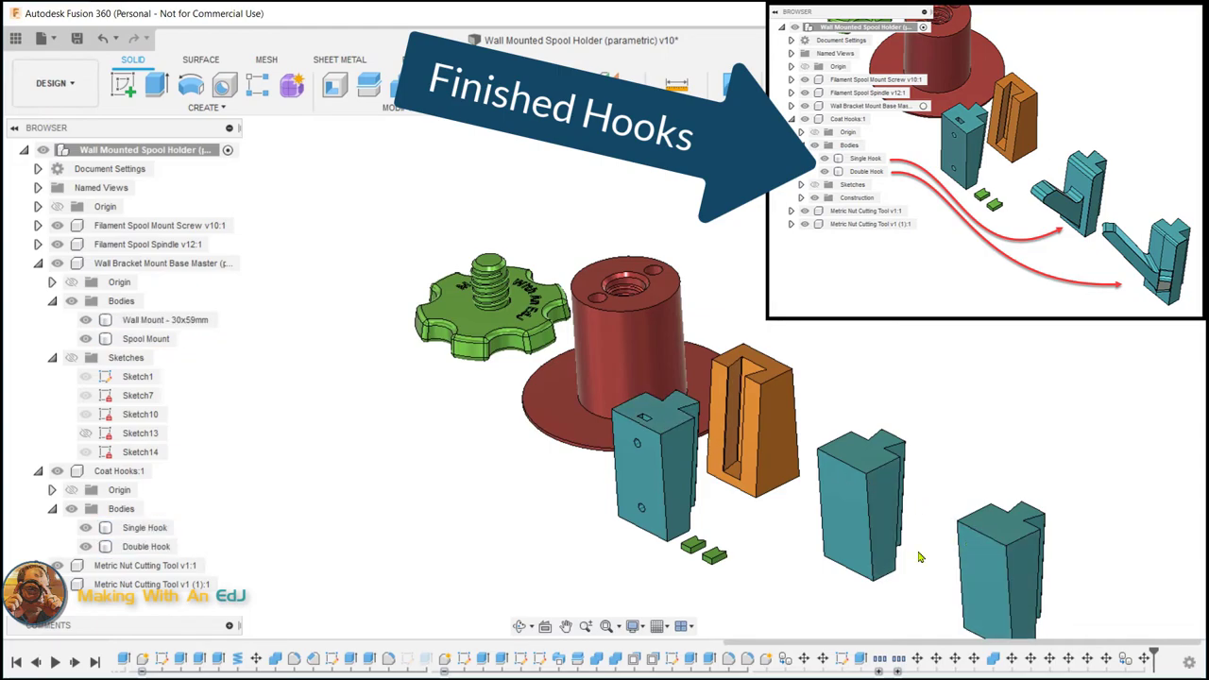
{"action": "mouse_move", "coordinate": [914, 544]}
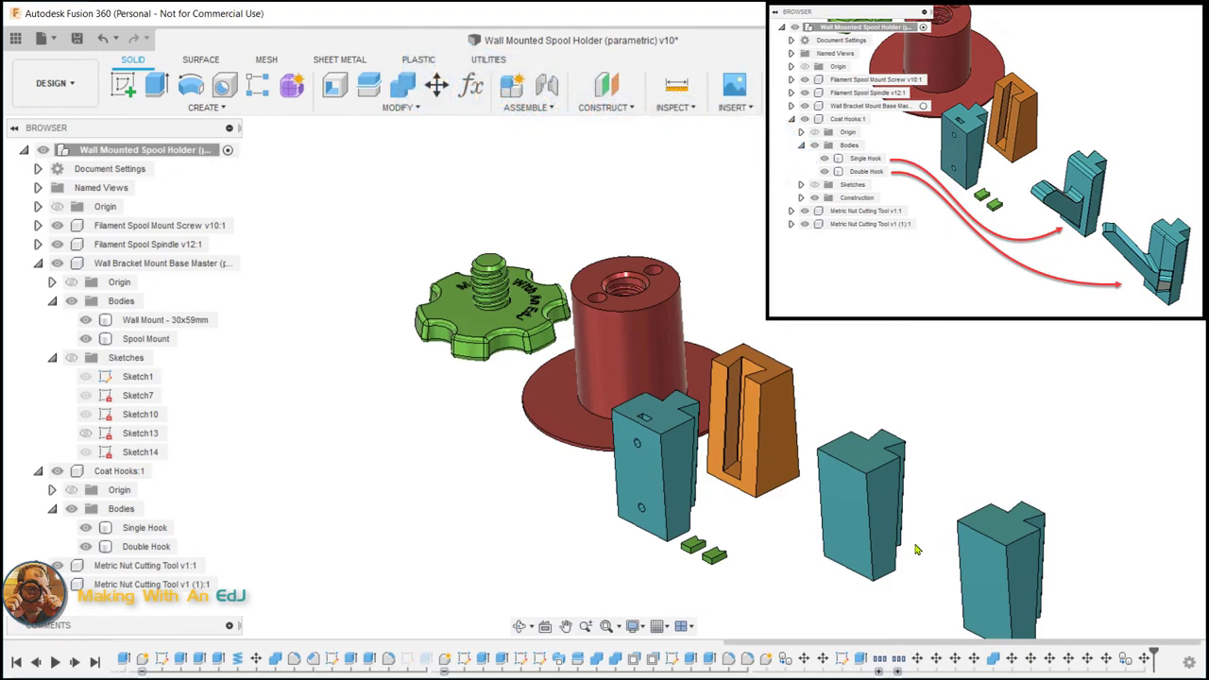
{"action": "mouse_move", "coordinate": [919, 548]}
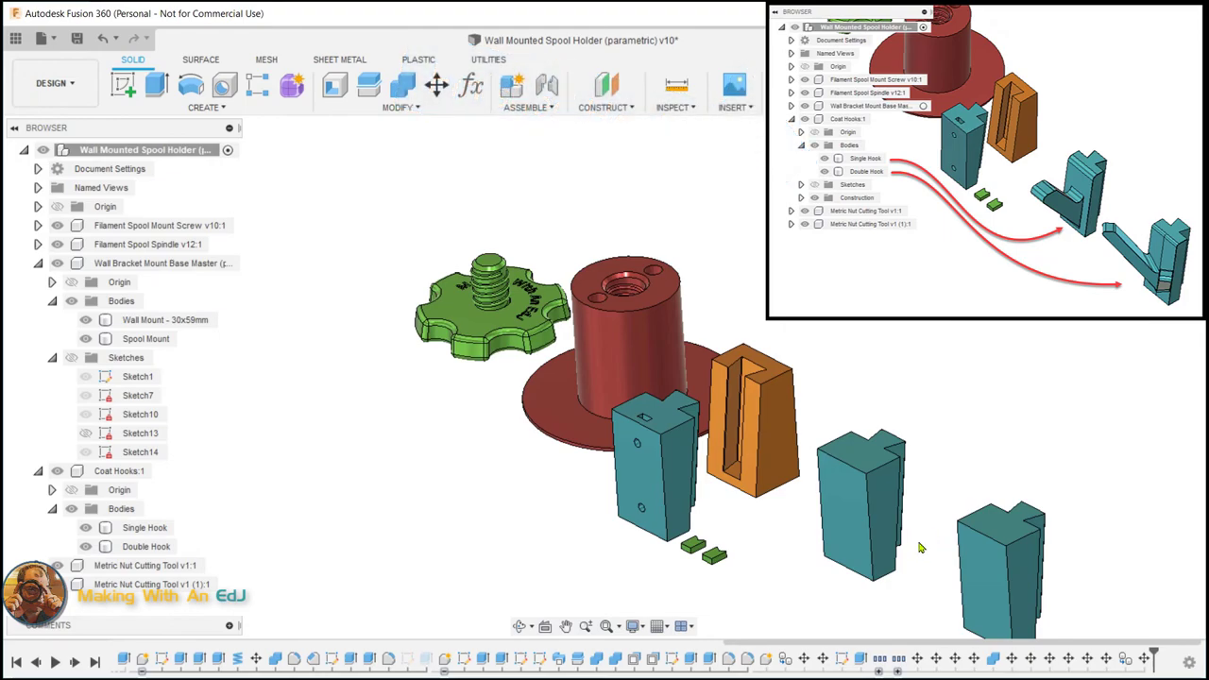